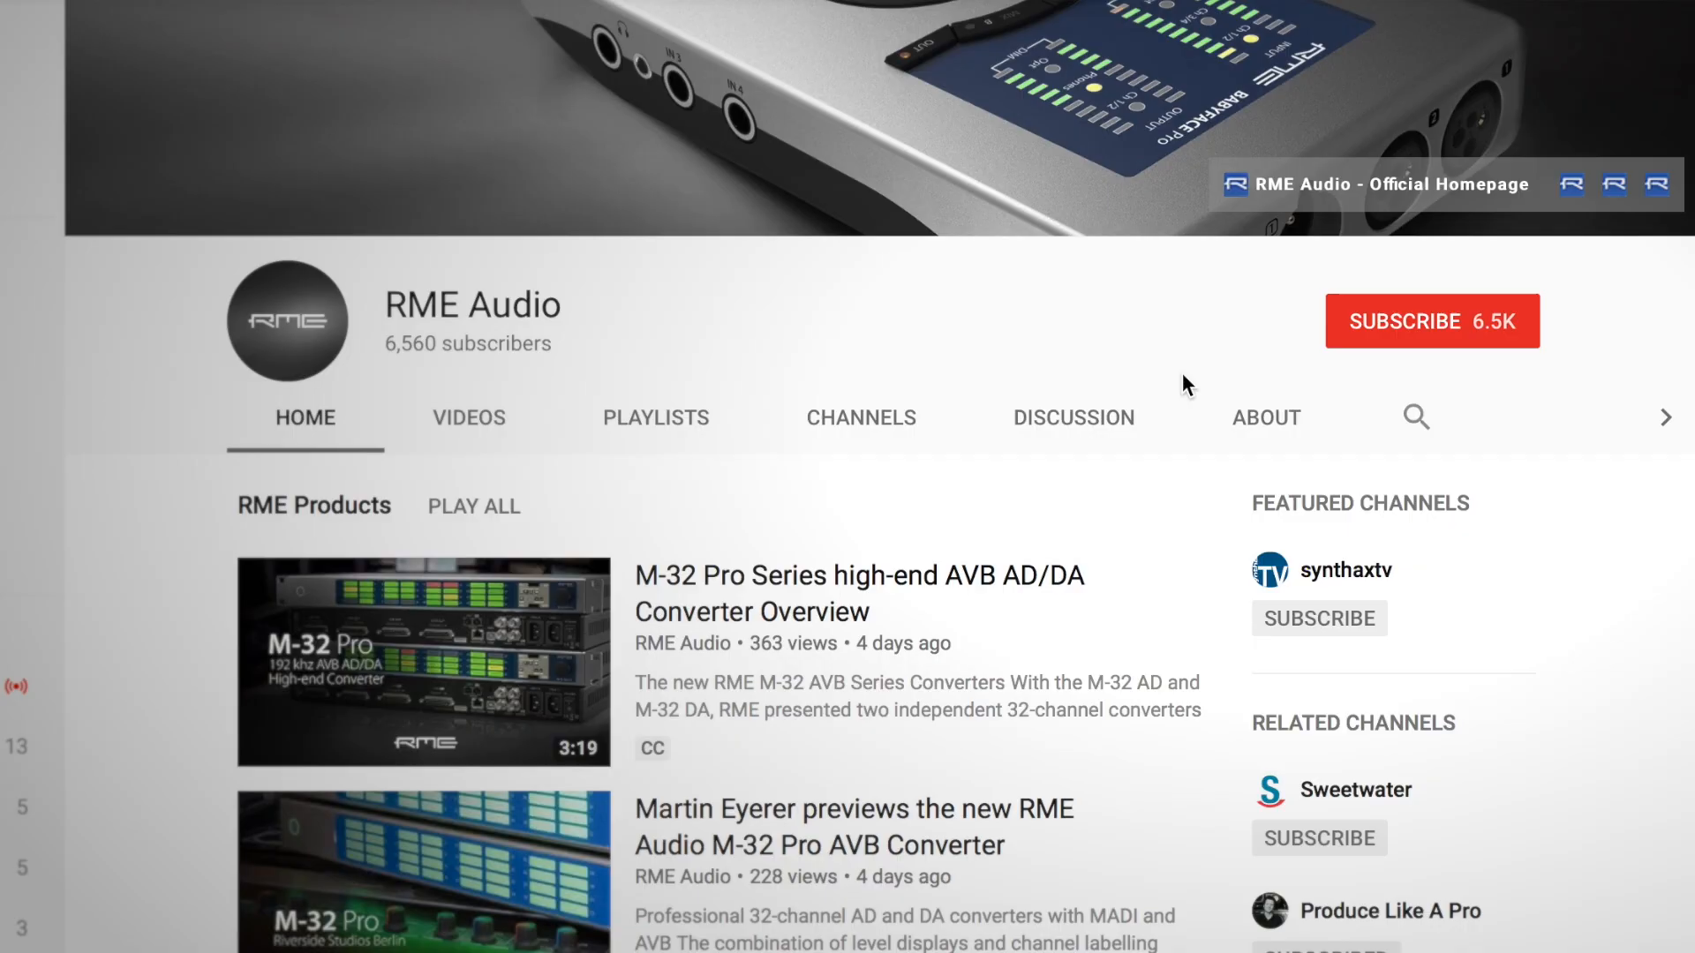
mouse_move(1436, 330)
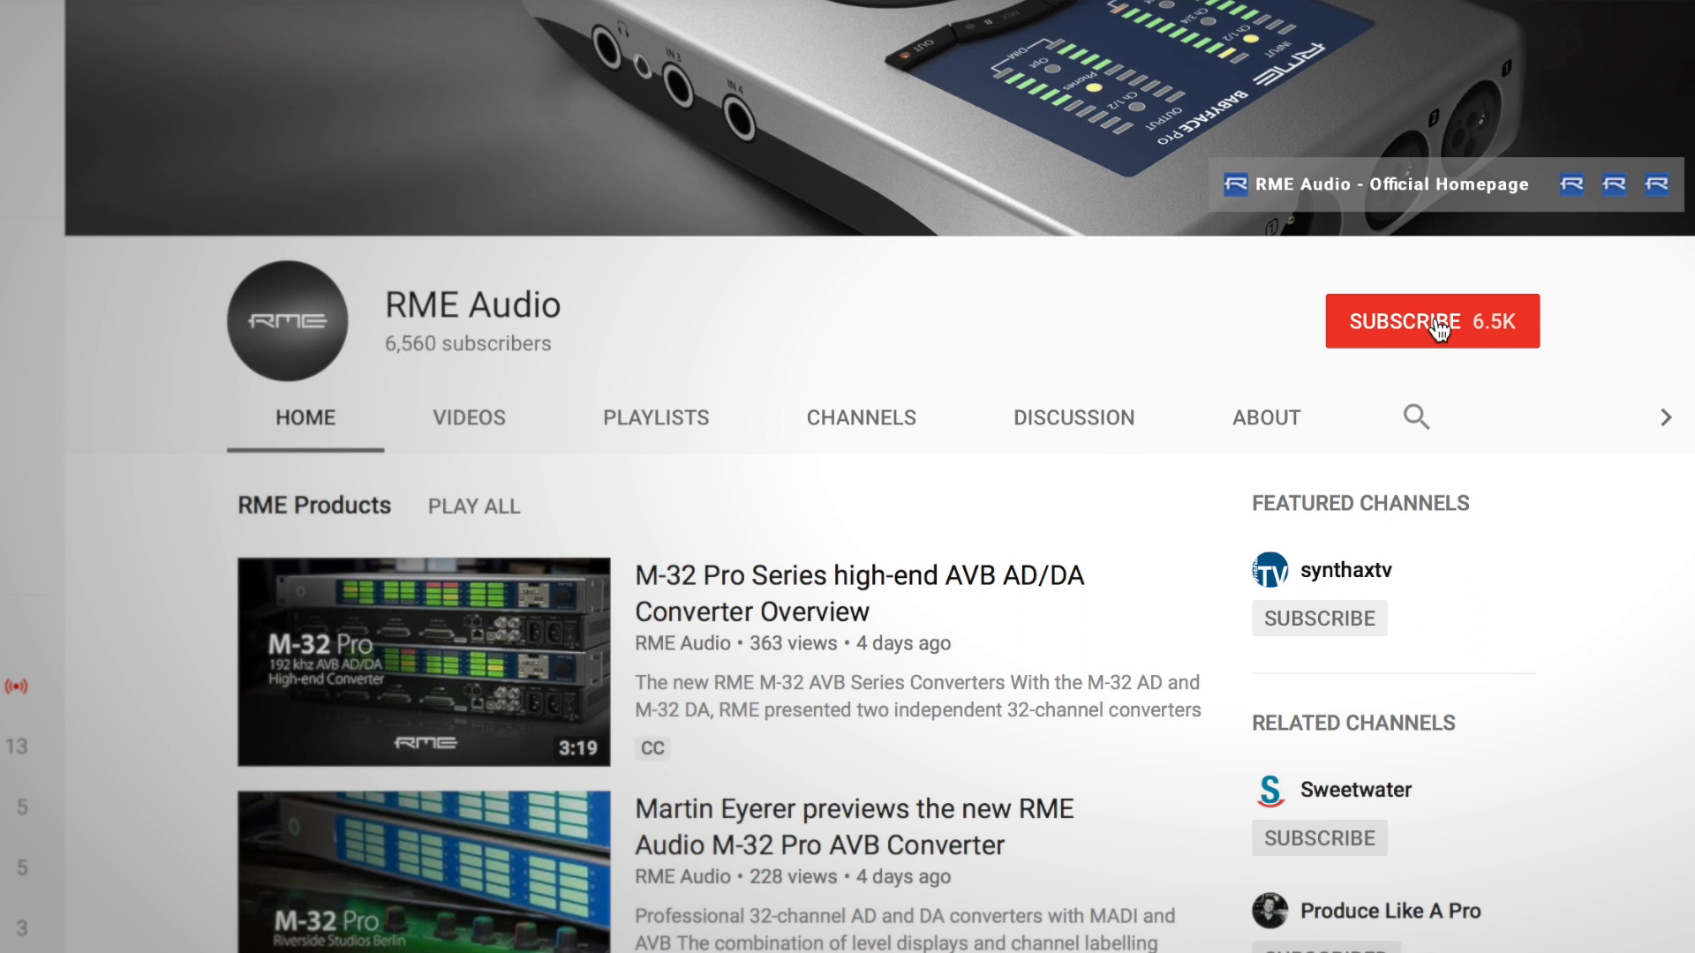
Step: Subscribe to the RME Audio YouTube channel
left_click(1429, 321)
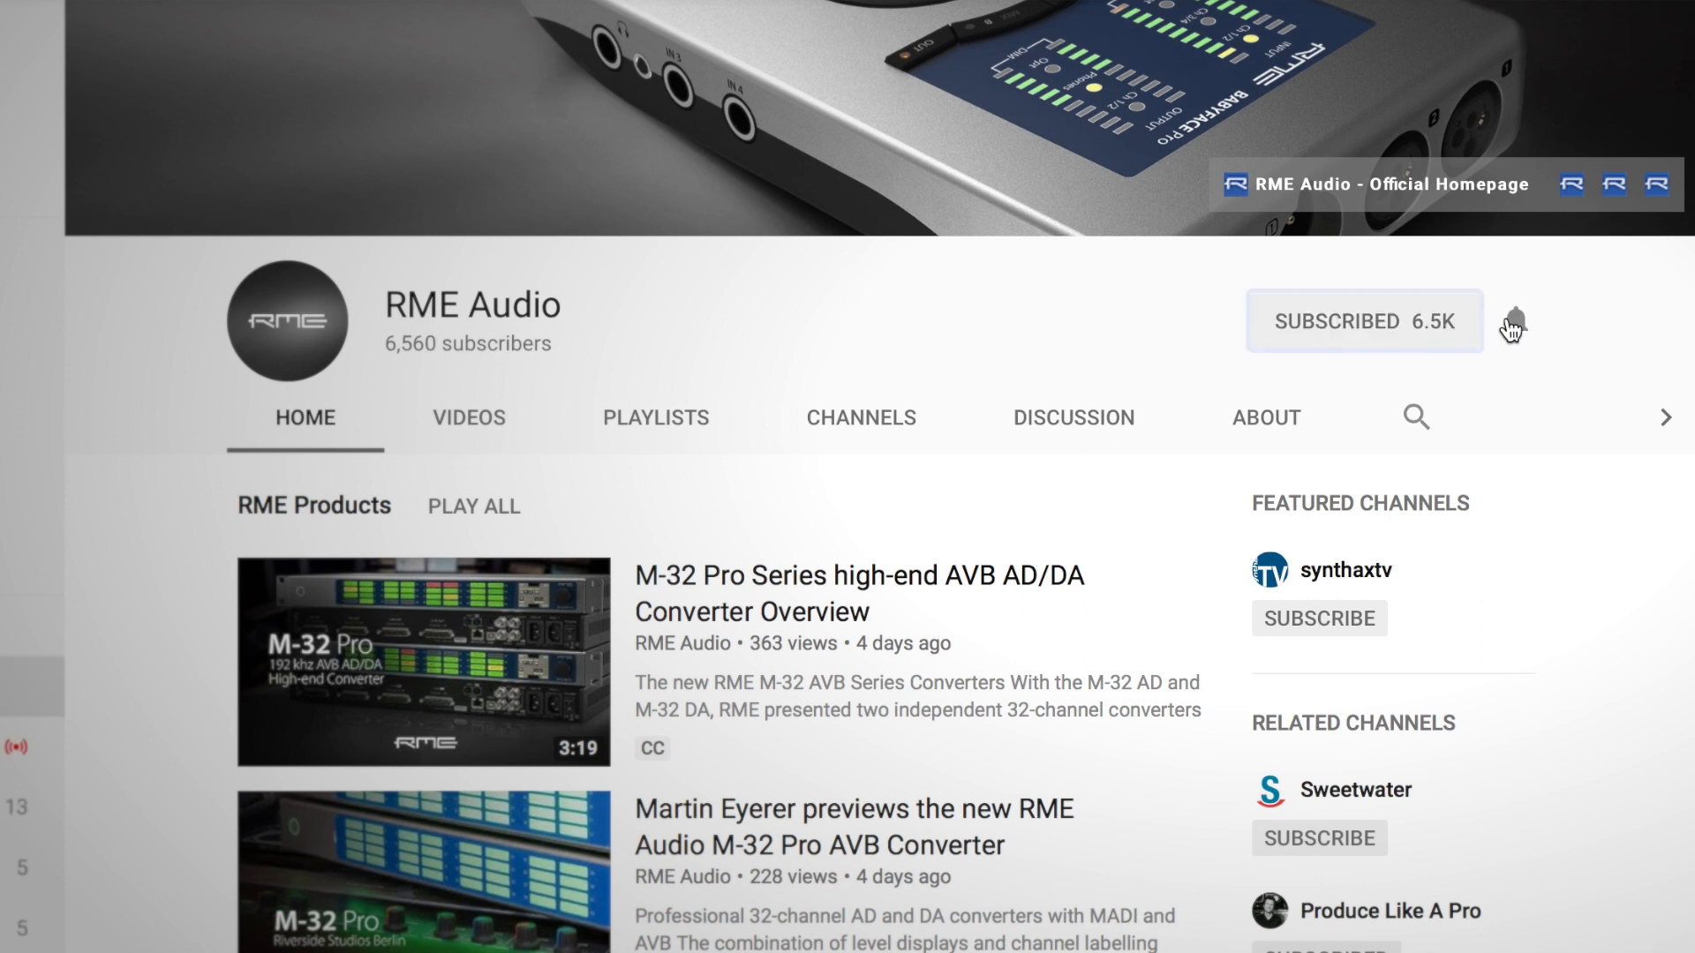
left_click(1514, 321)
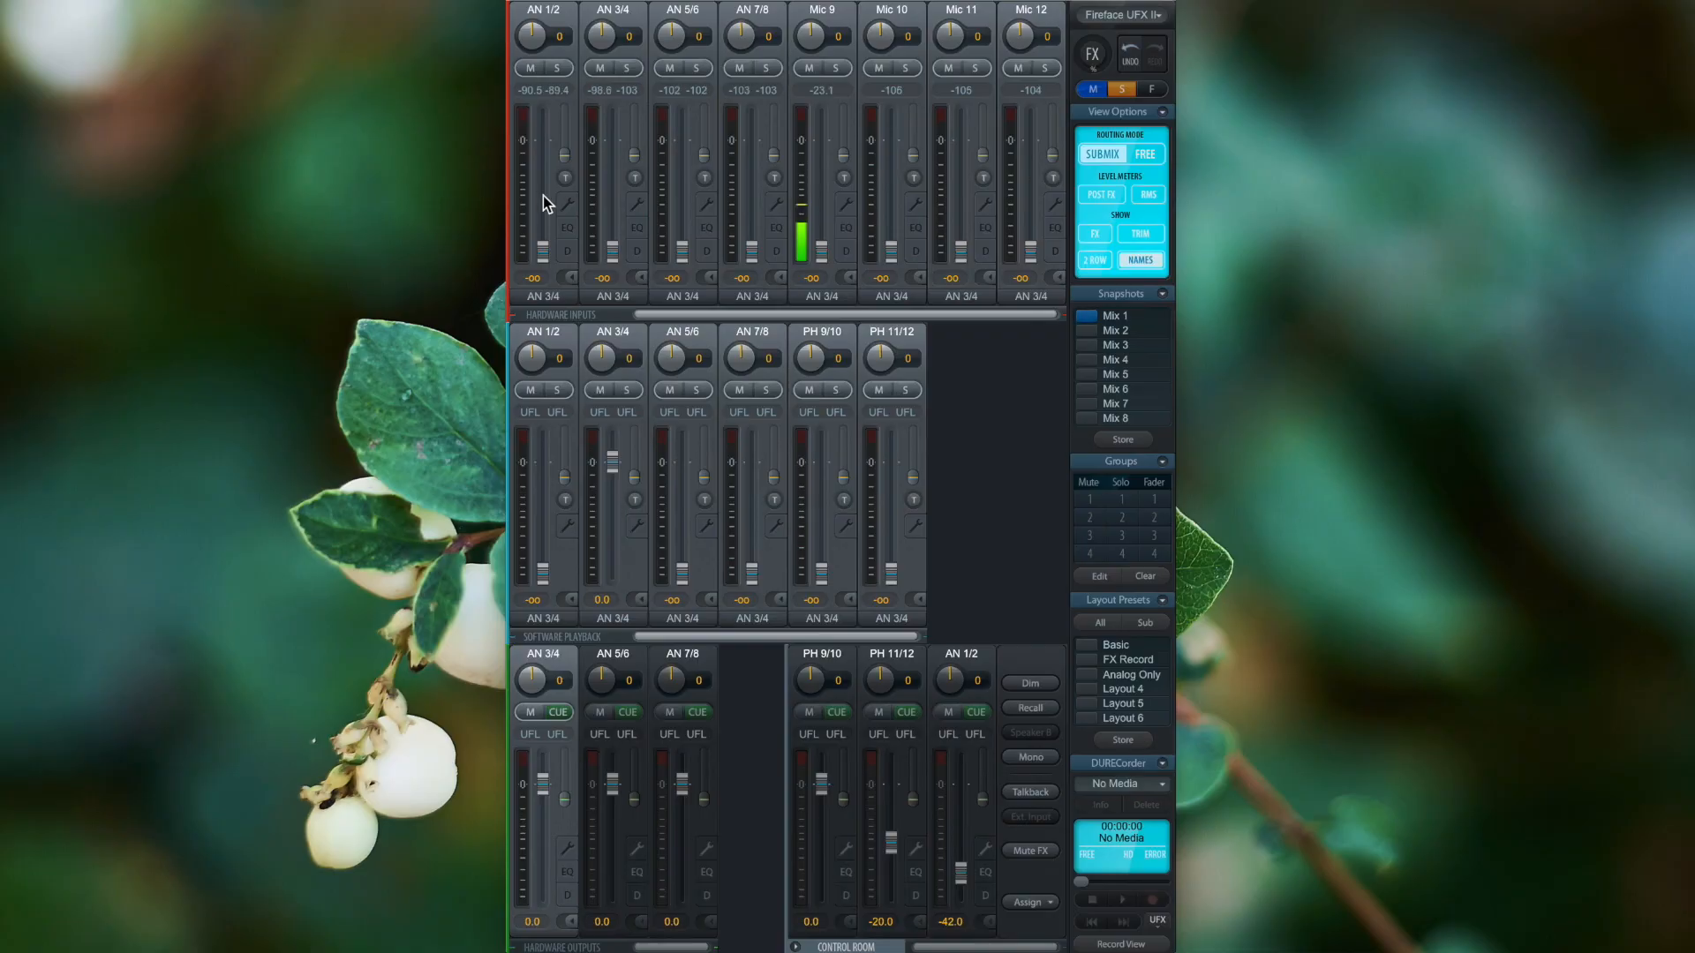
mouse_move(575, 212)
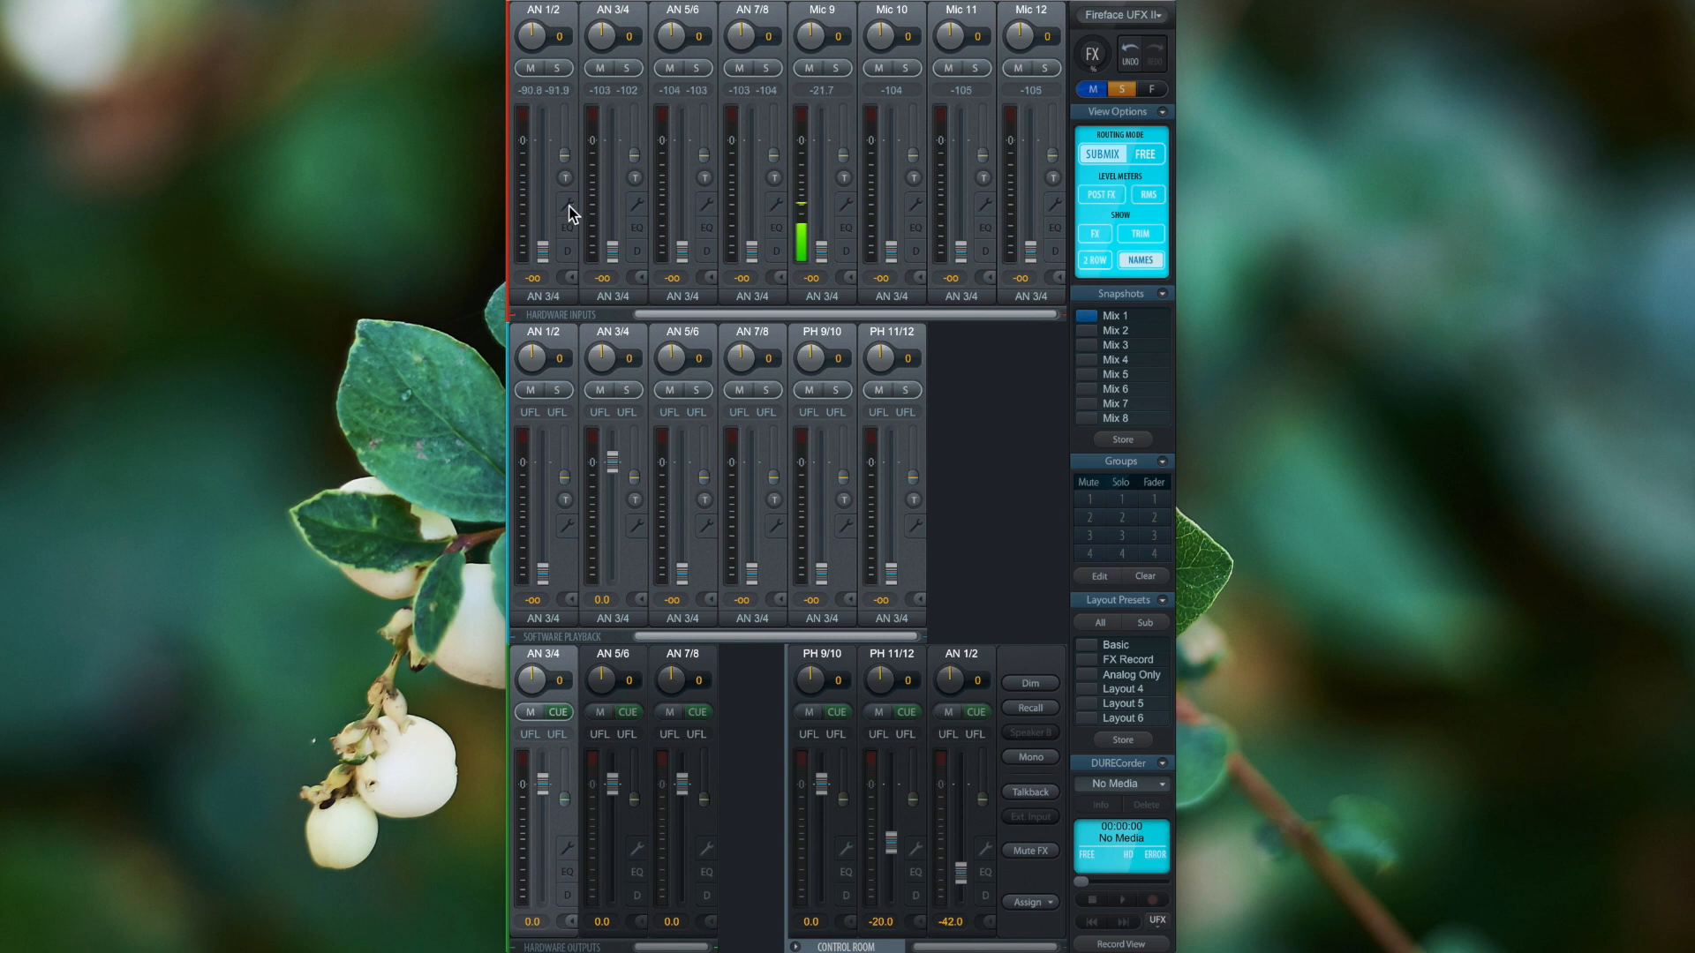
Step: Show the settings panel of hardware input channel AN 1/2
left_click(613, 10)
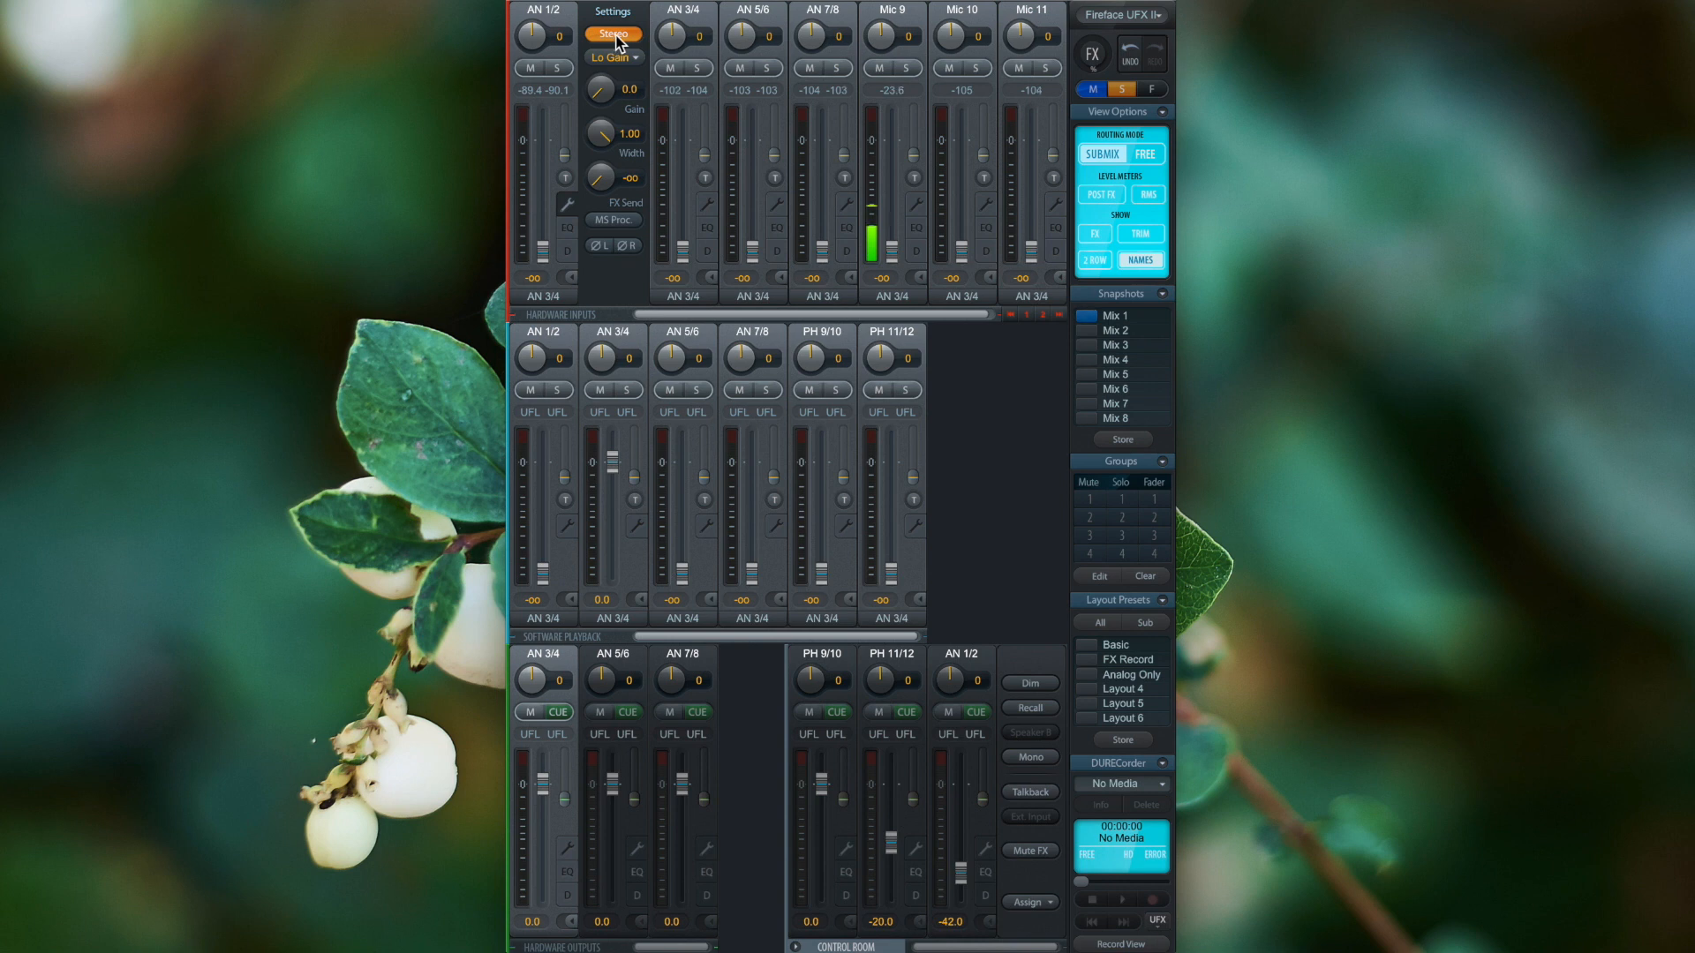
Step: Toggle input AN 1/2 to mono and back to stereo, then show playback AN 1/2 settings
left_click(613, 33)
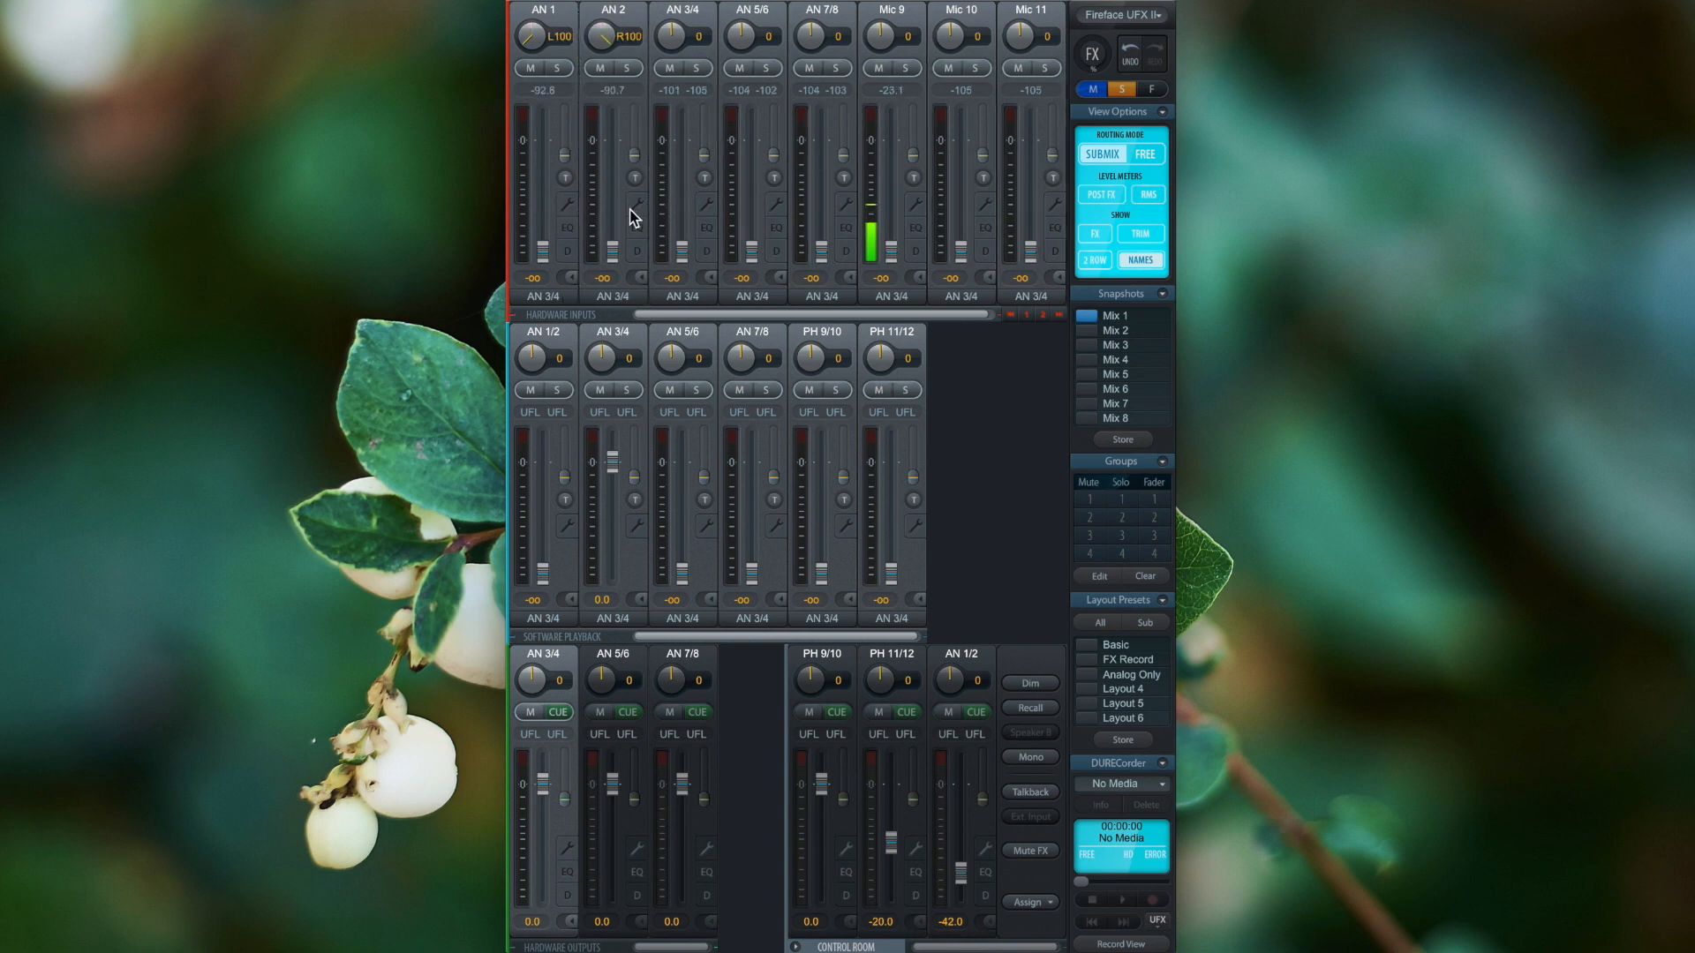
left_click(564, 206)
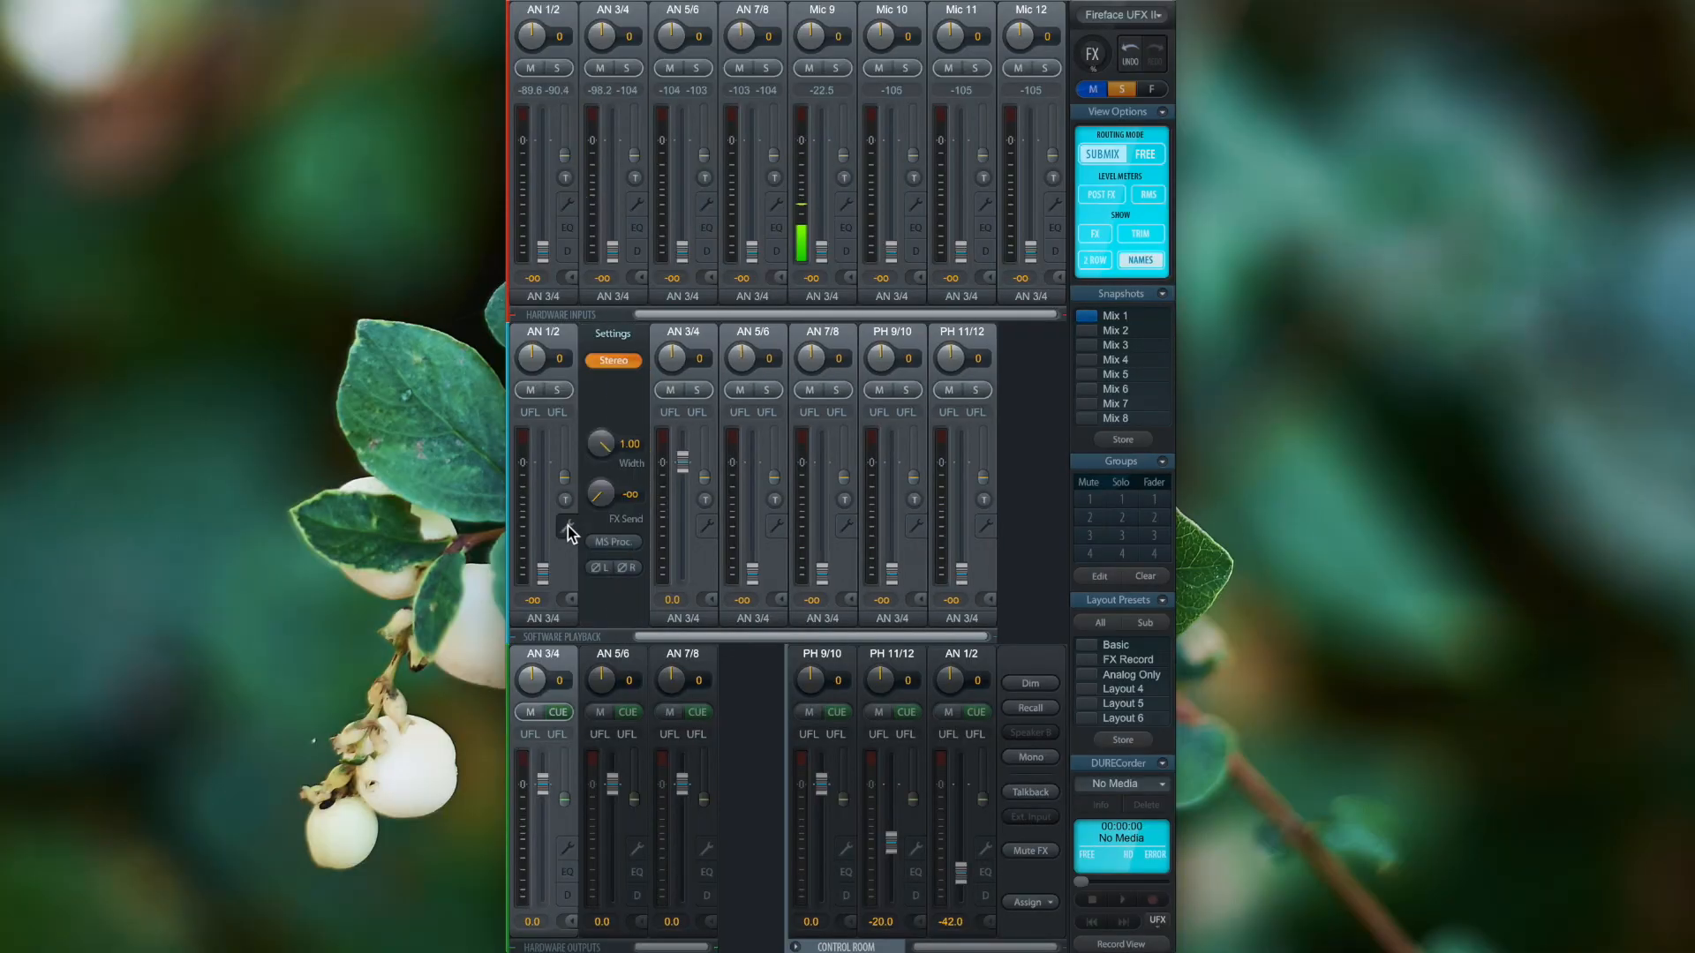
Step: Show the hardware output AN 3/4 settings briefly and close all settings panels
left_click(613, 360)
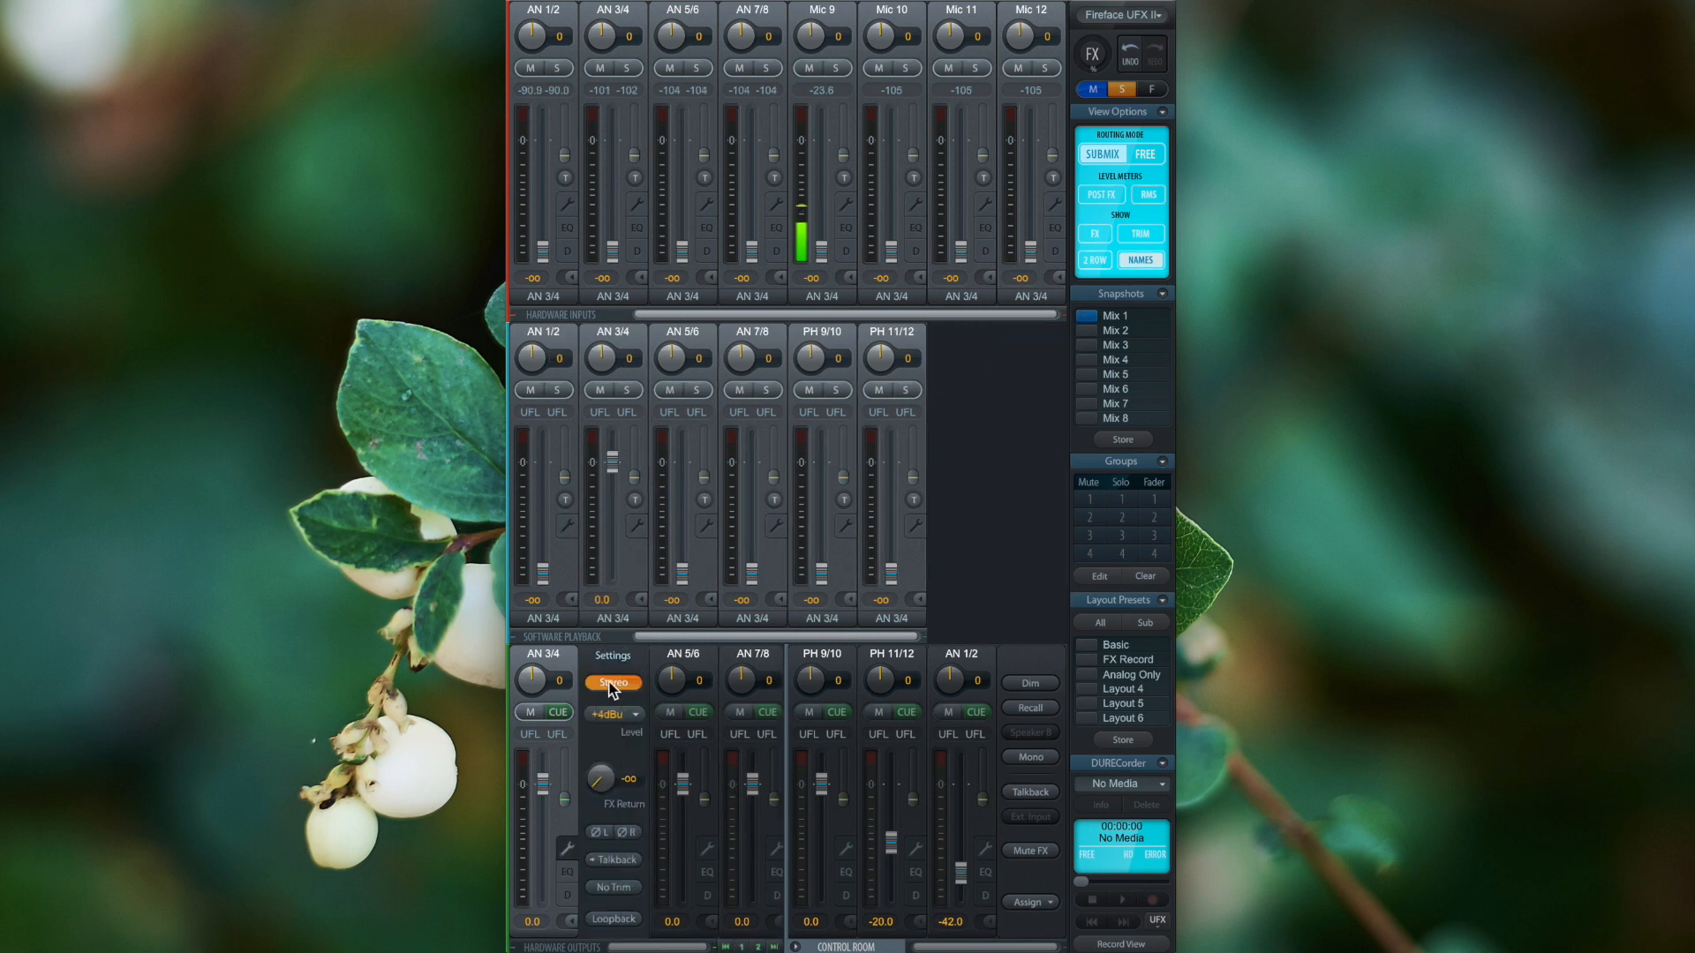
left_click(612, 682)
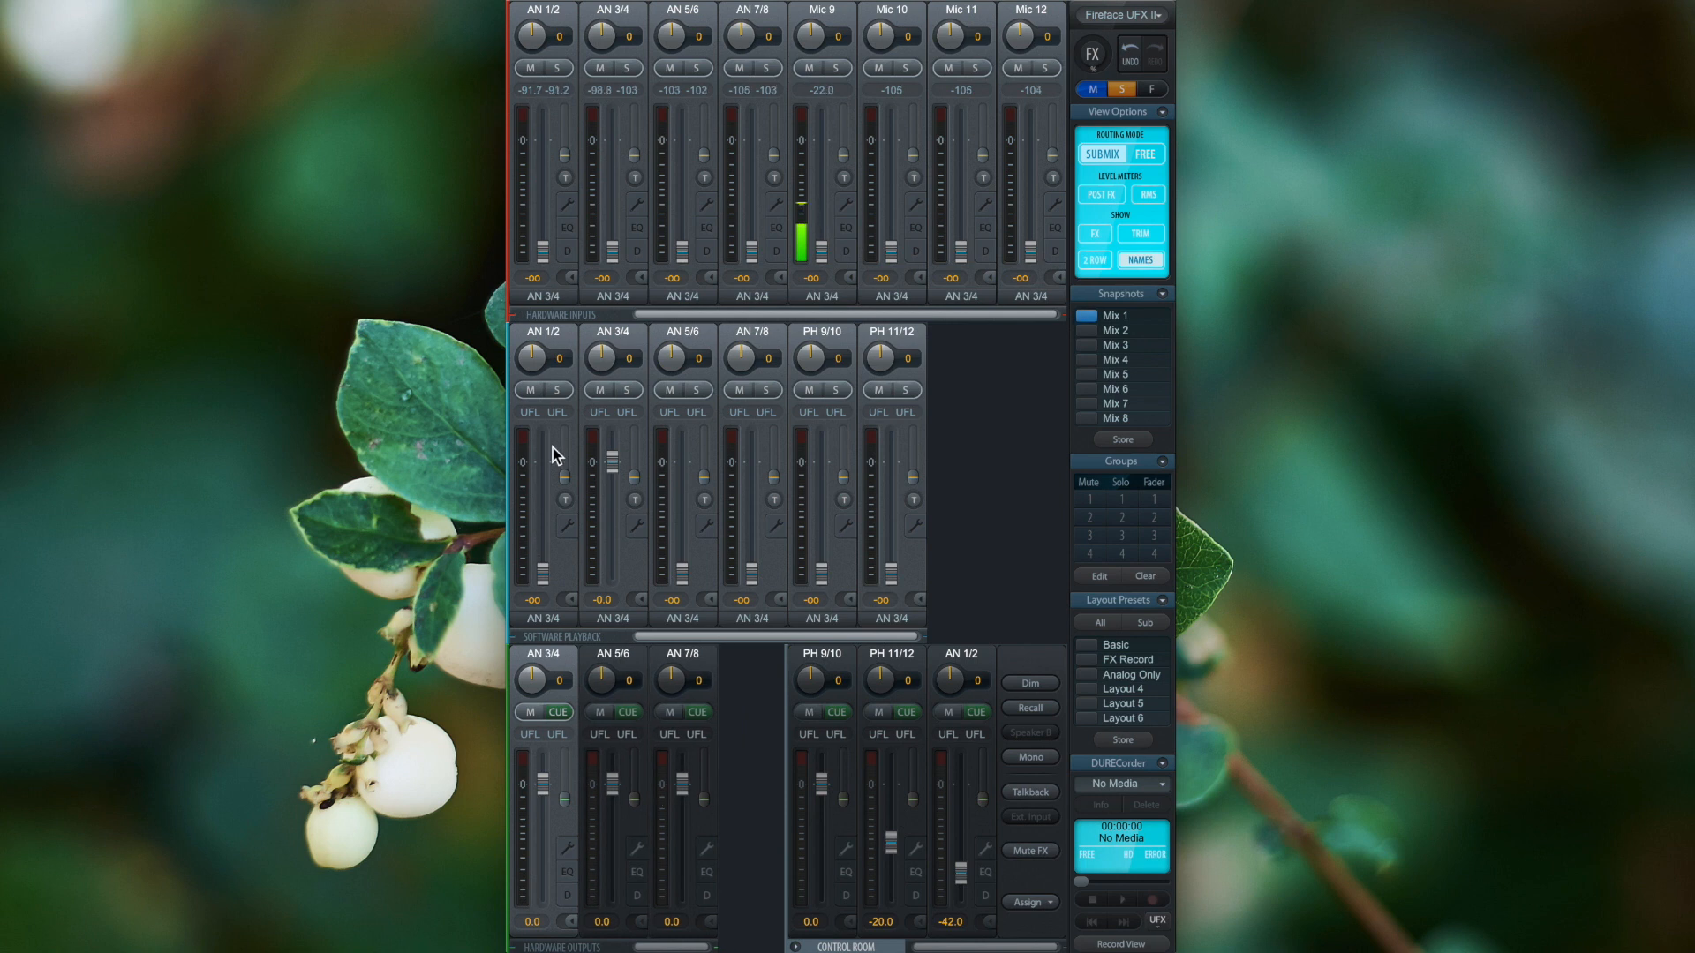
mouse_move(572, 210)
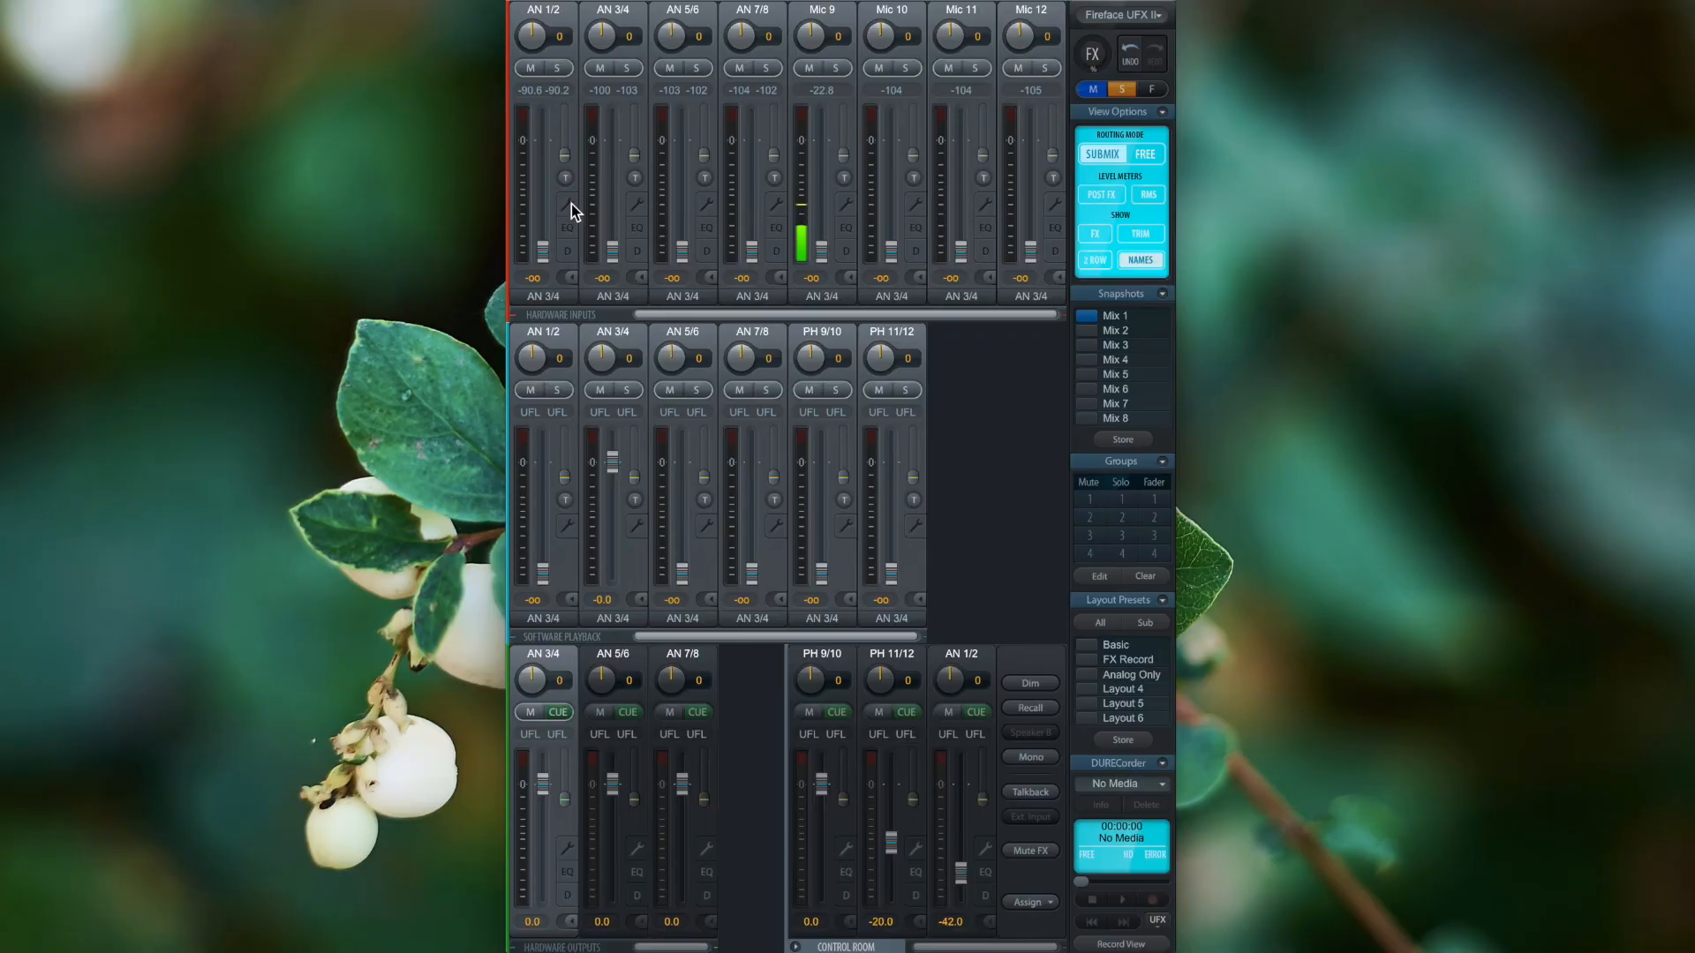
Step: Split hardware input AN 1/2 into mono channels AN 1 and AN 2 via its Stereo button
left_click(612, 34)
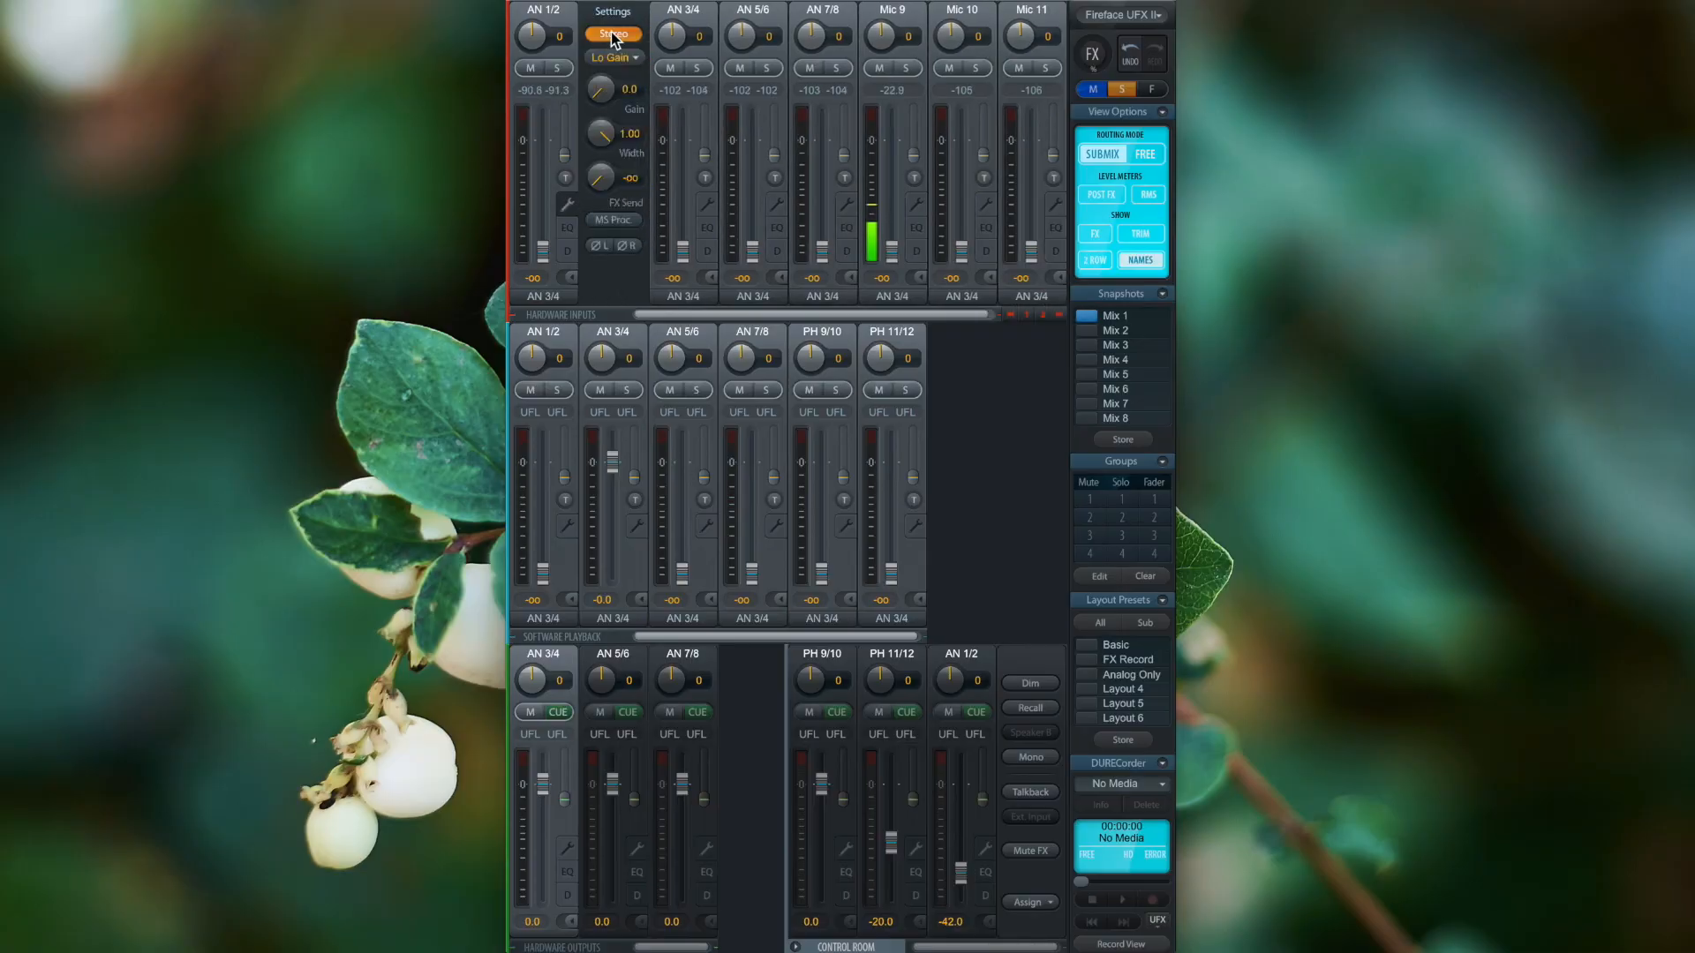
left_click(613, 34)
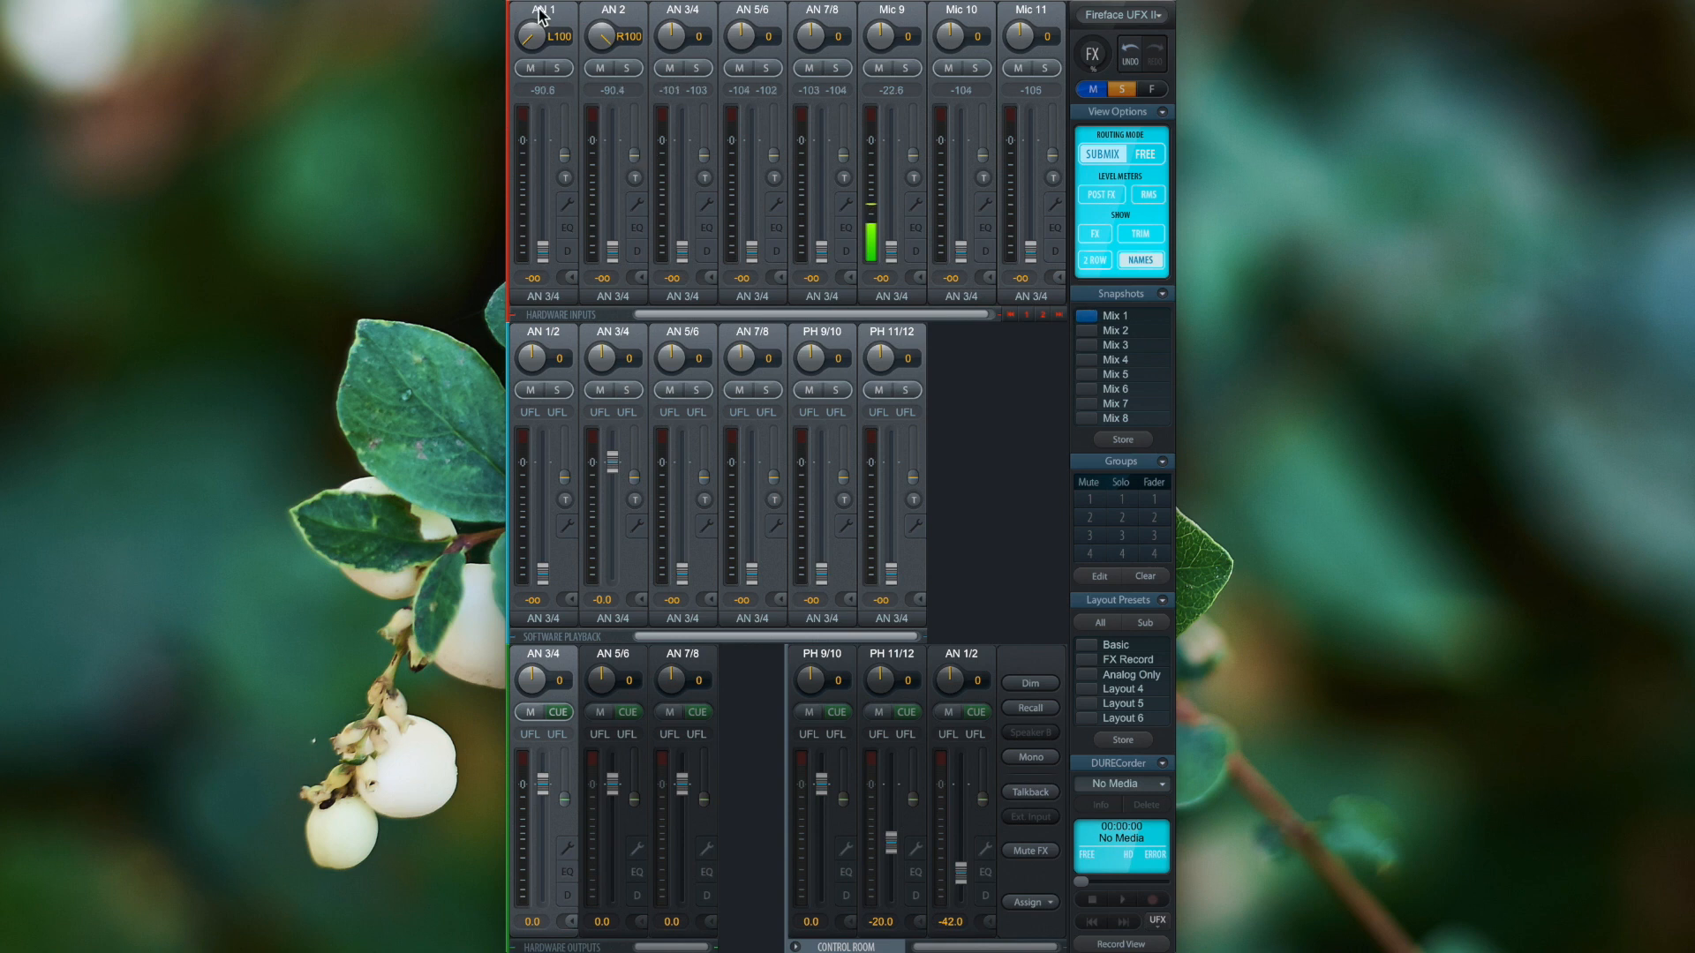
mouse_move(616, 26)
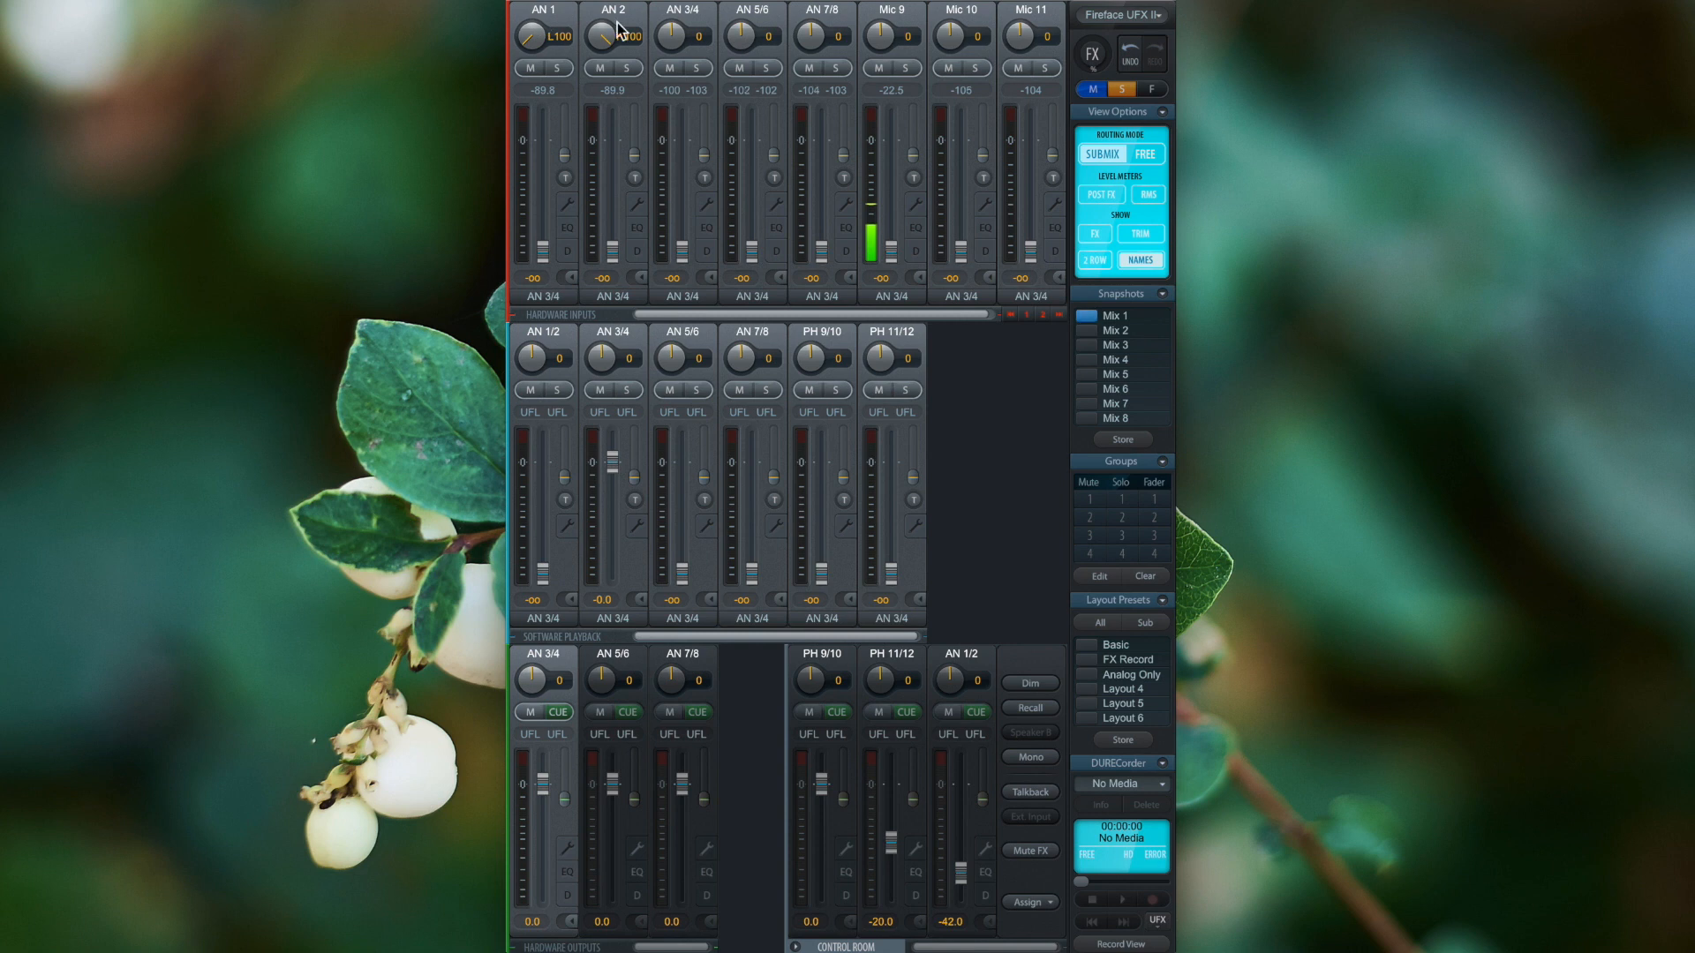